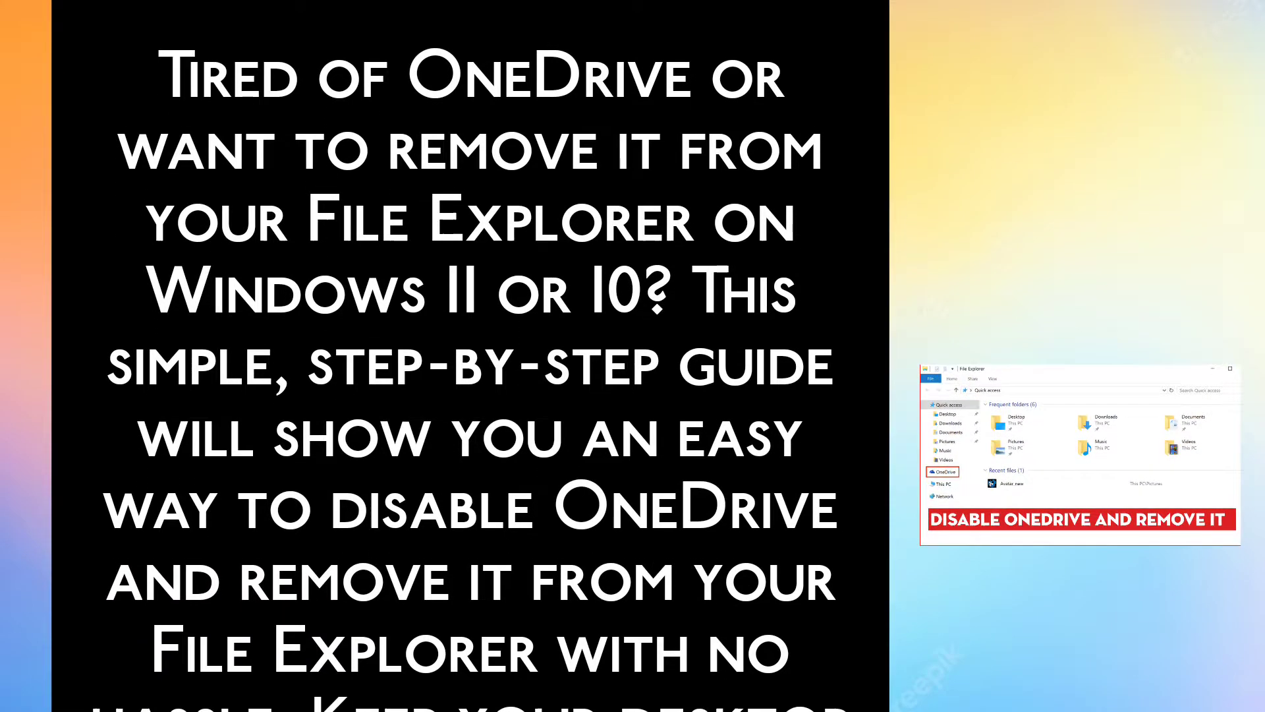
{"action": "scroll", "scroll_direction": "down", "scroll_amount": 3}
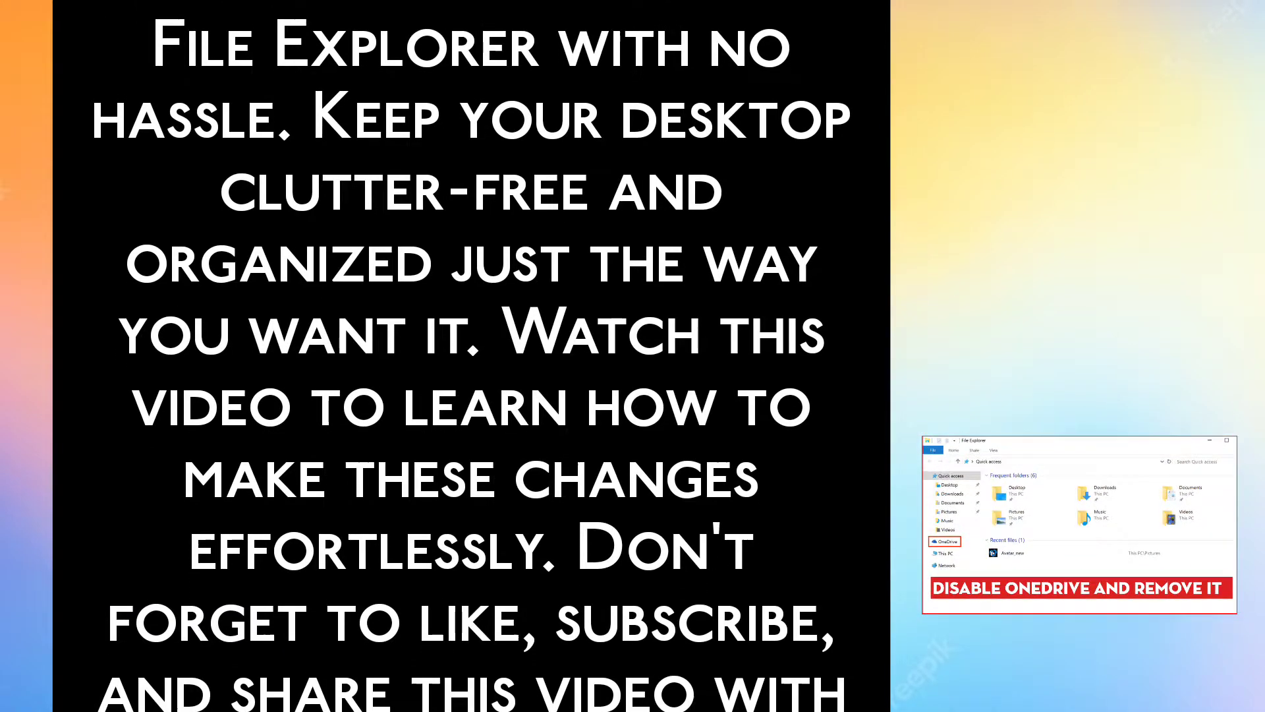
{"action": "scroll", "scroll_direction": "down", "scroll_amount": 3}
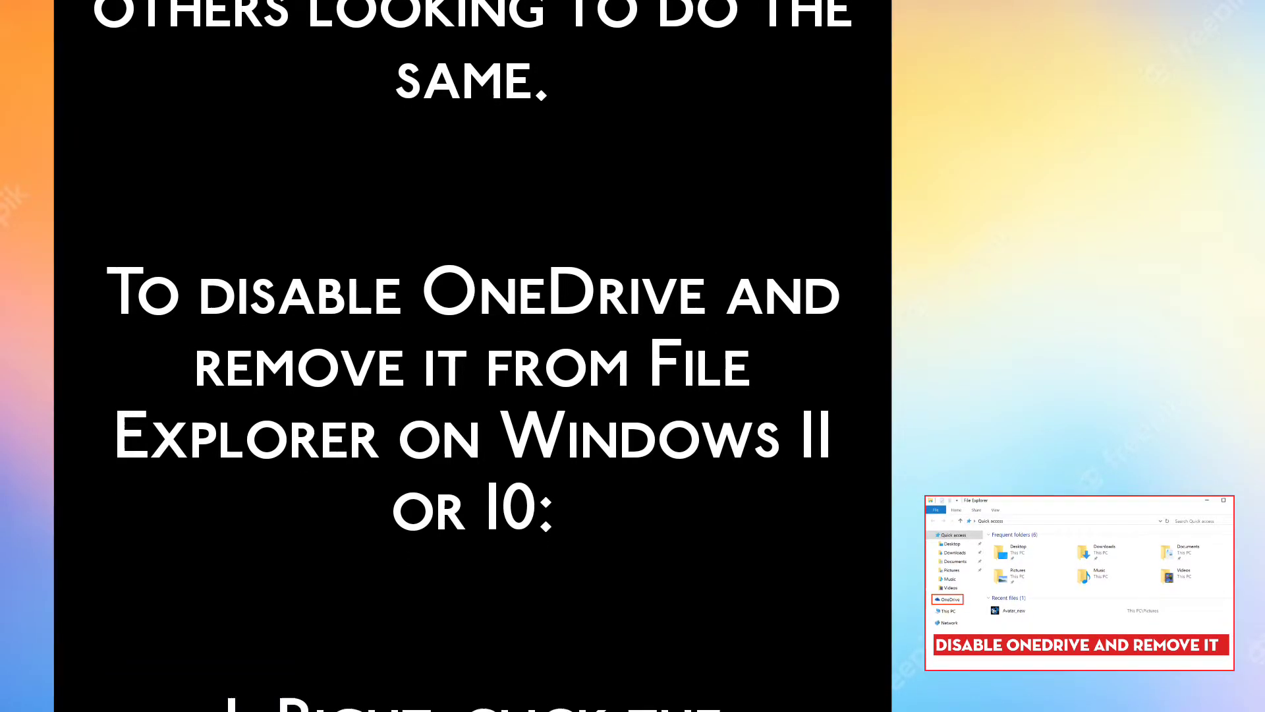
{"action": "scroll", "scroll_direction": "down", "scroll_amount": 3}
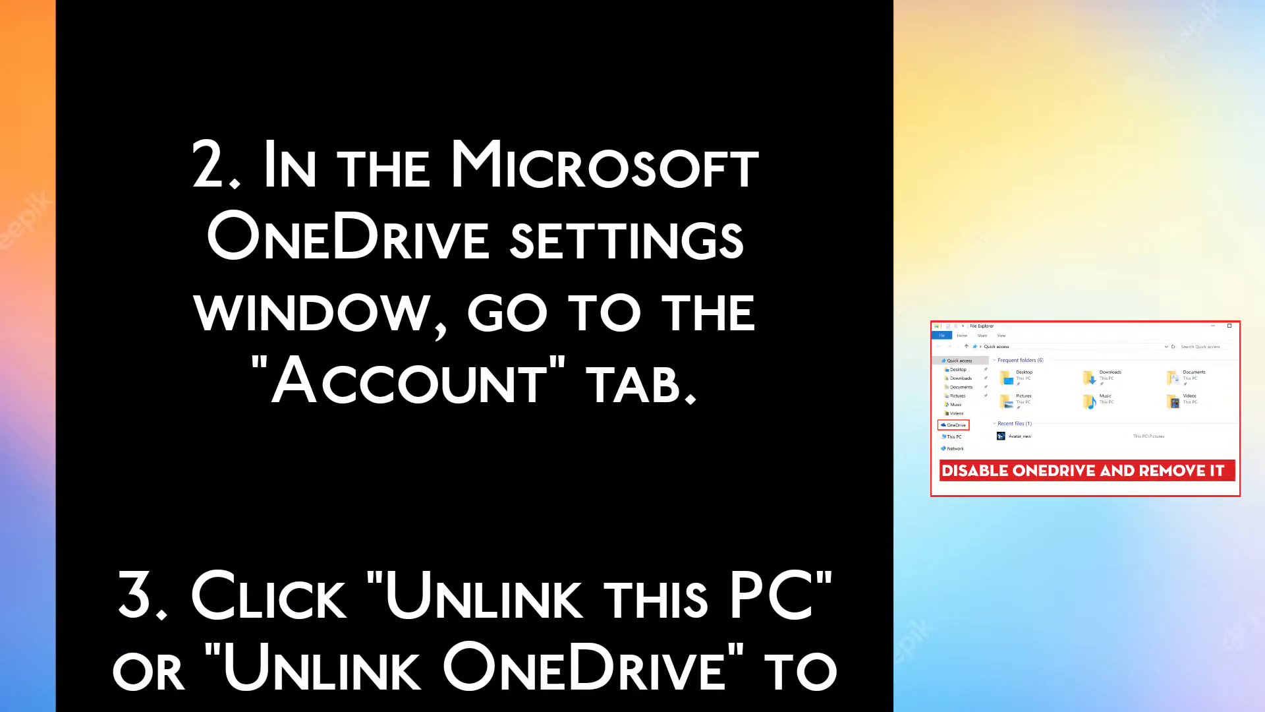
{"action": "scroll", "scroll_direction": "down", "scroll_amount": 3}
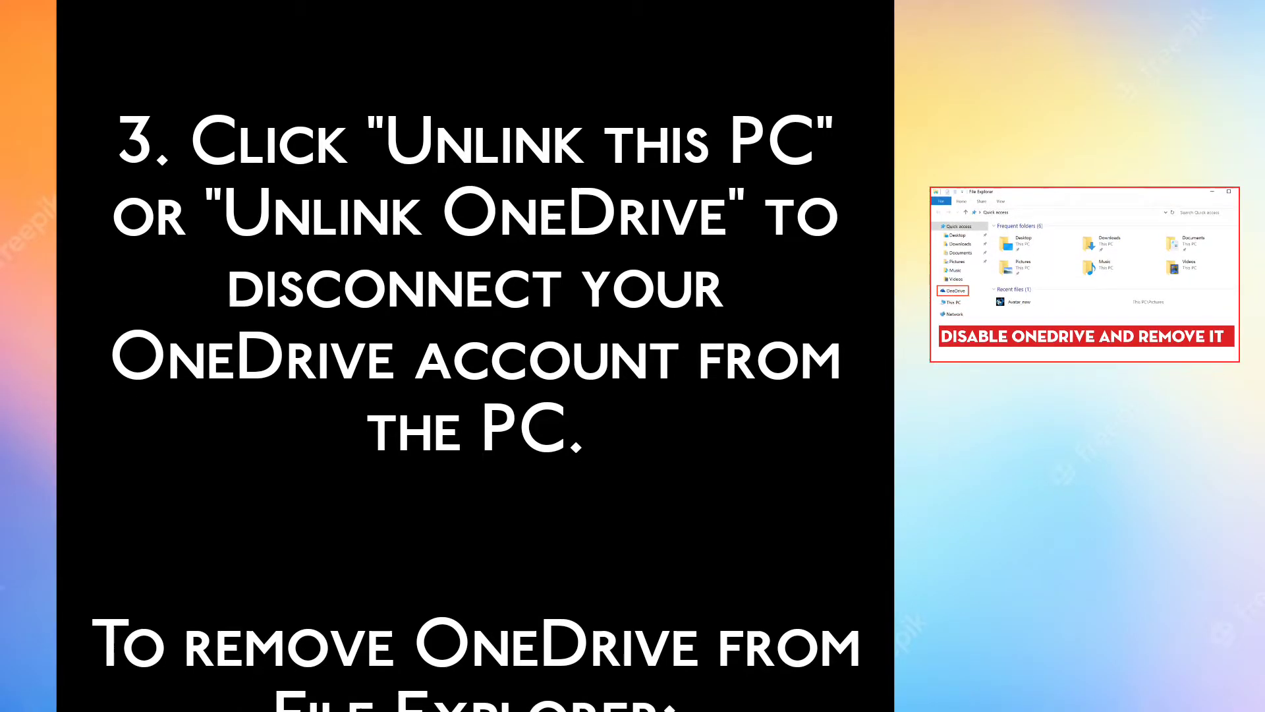
{"action": "scroll", "scroll_direction": "down", "scroll_amount": 3}
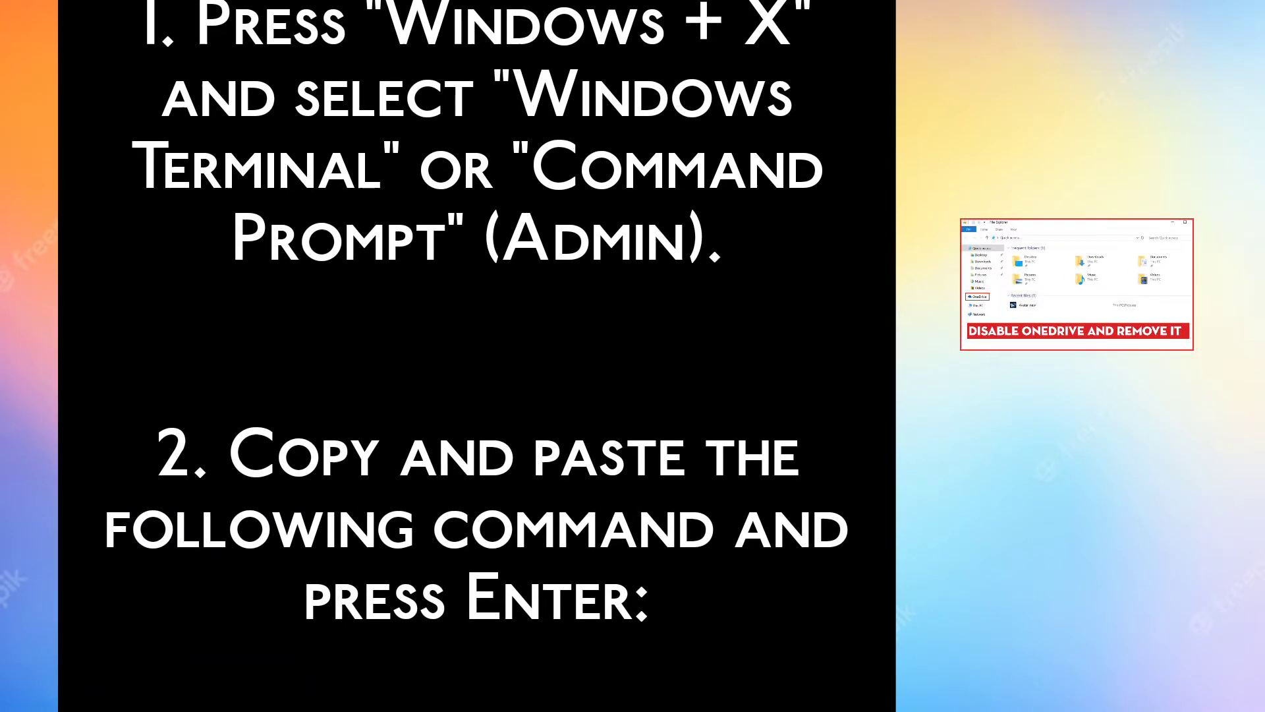
{"action": "scroll", "scroll_direction": "down", "scroll_amount": 3}
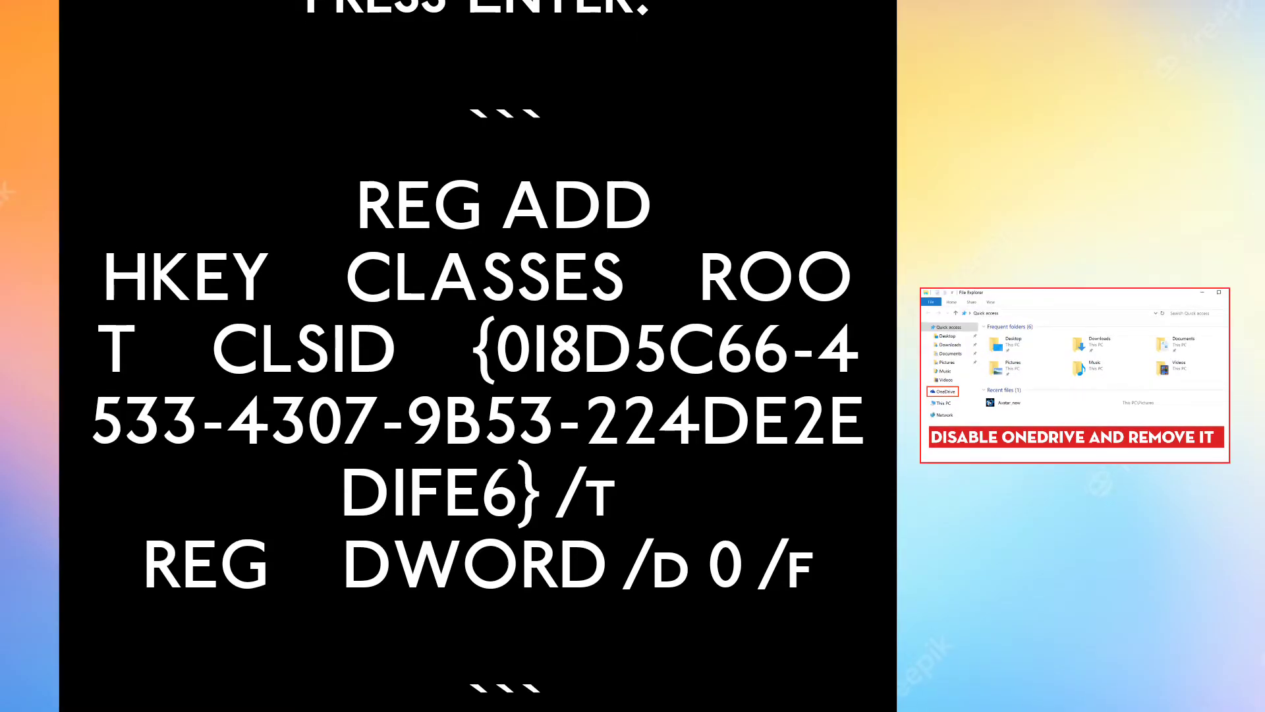
{"action": "scroll", "scroll_direction": "down", "scroll_amount": 3}
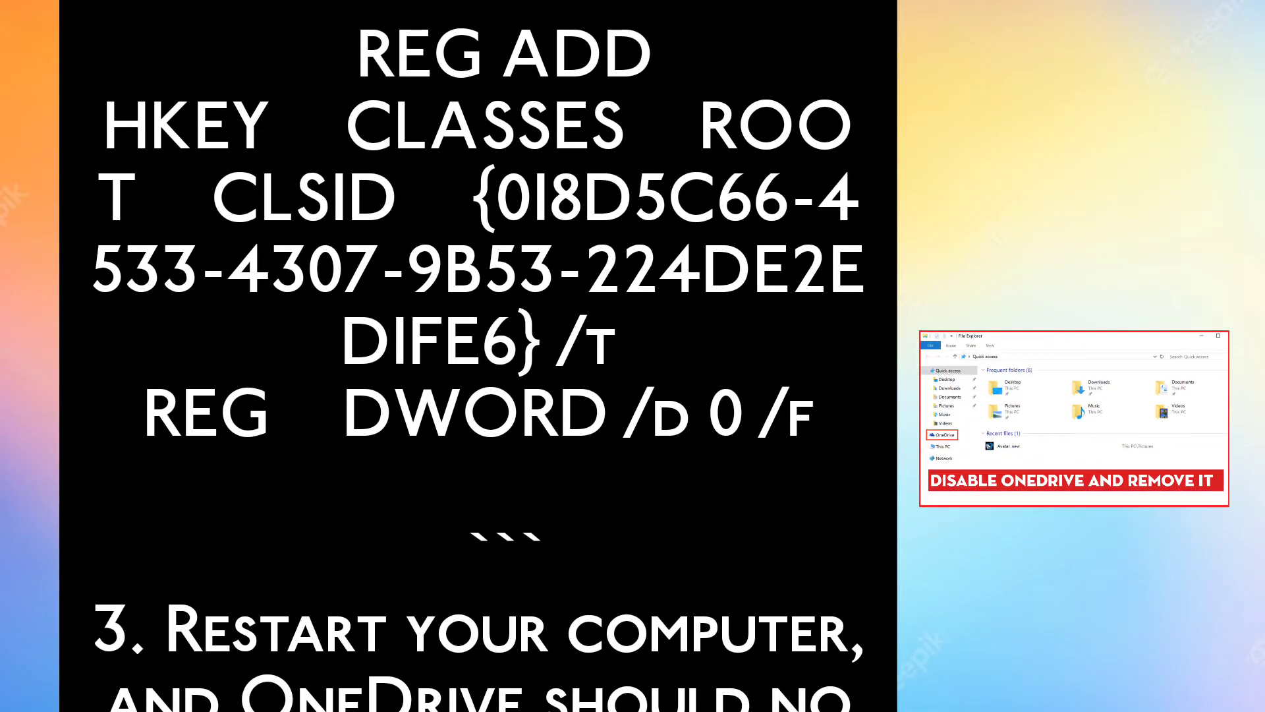